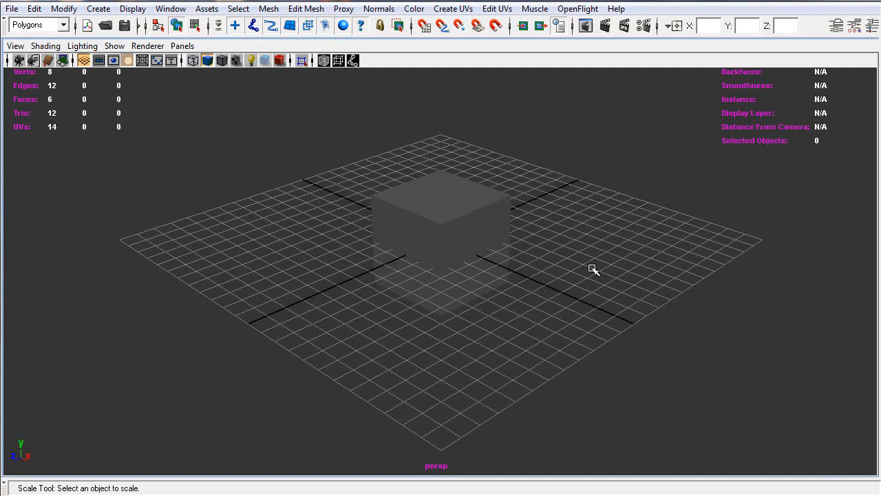
{"action": "mouse_move", "coordinate": [589, 267]}
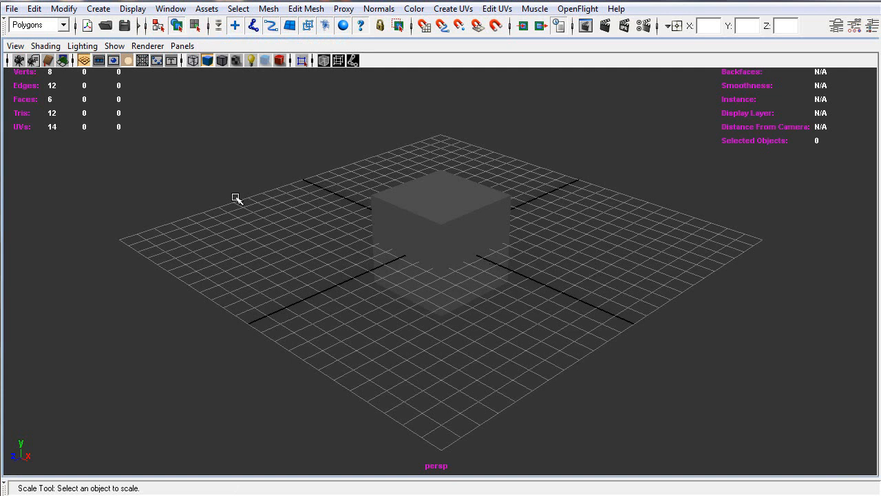
Restore every hidden interface element via Display > UI Elements > Show All UI Elements
{"action": "left_click", "coordinate": [132, 8]}
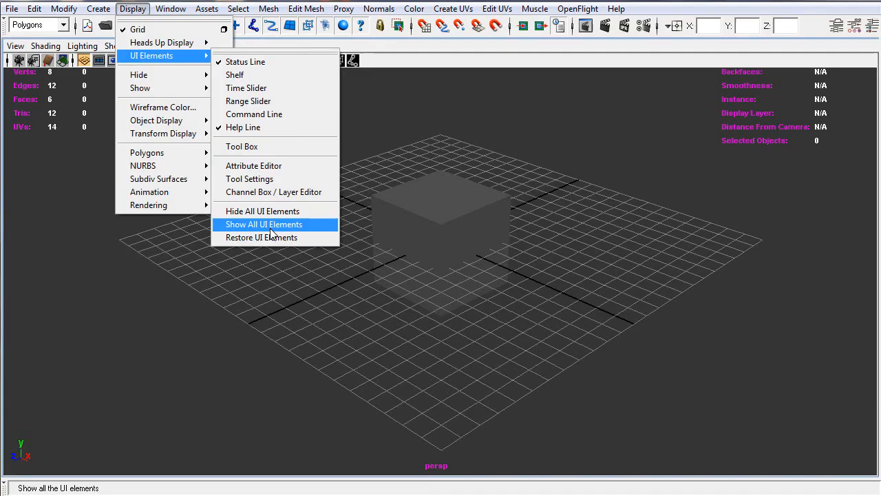
{"action": "left_click", "coordinate": [265, 223]}
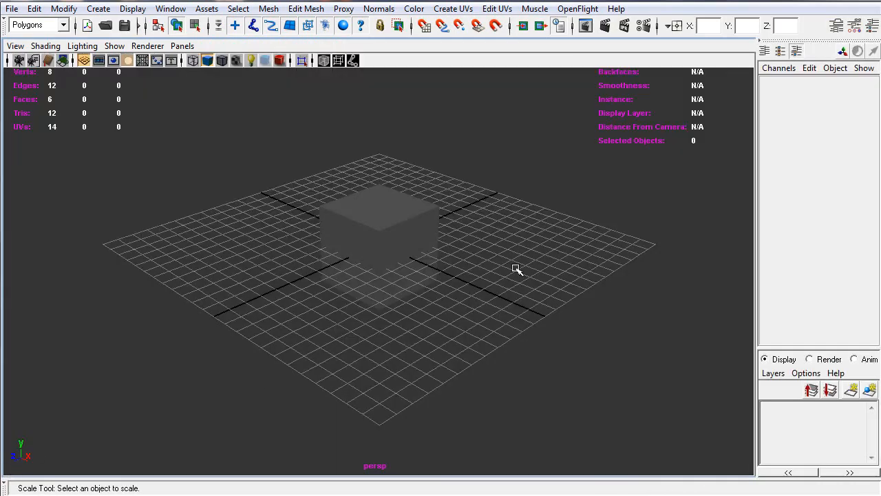
{"action": "mouse_move", "coordinate": [526, 270]}
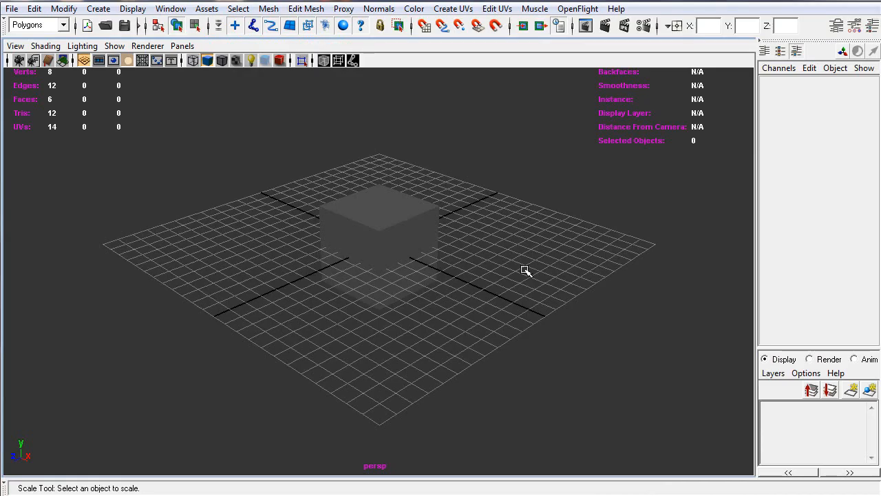
{"action": "mouse_move", "coordinate": [744, 86]}
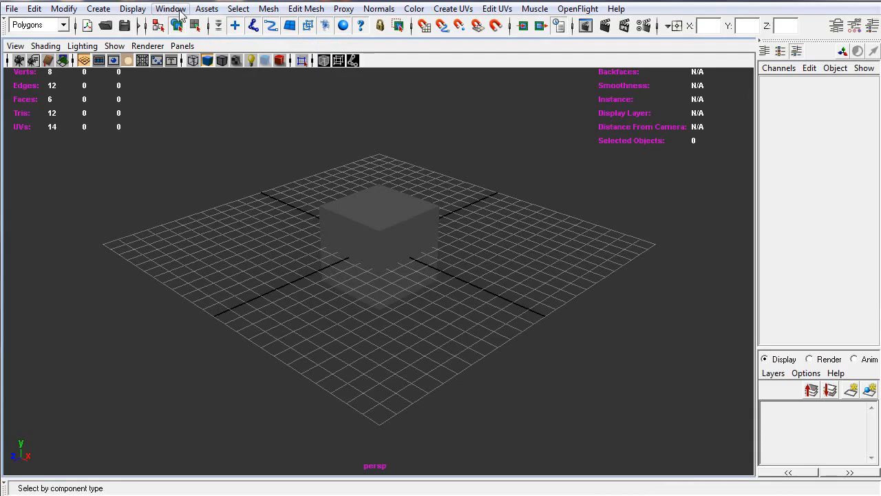
Set the 3D Views background to a darker grey in Color Settings and accept it
{"action": "left_click", "coordinate": [171, 9]}
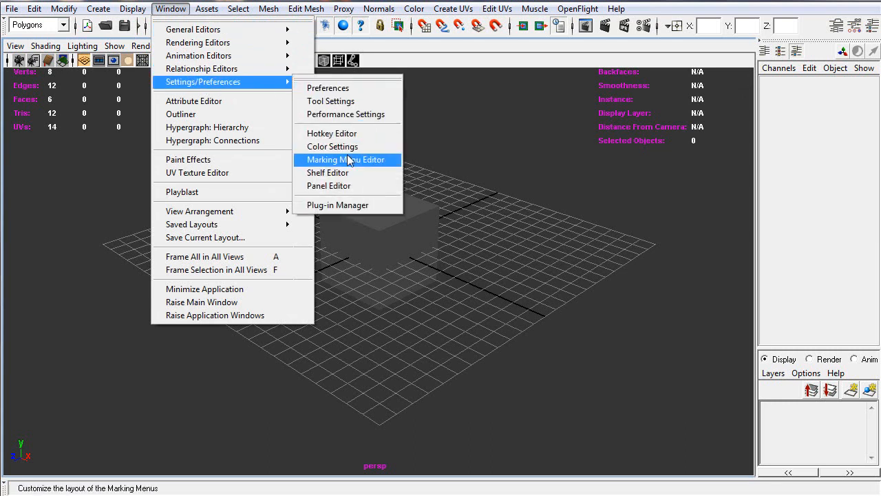
{"action": "left_click", "coordinate": [333, 146]}
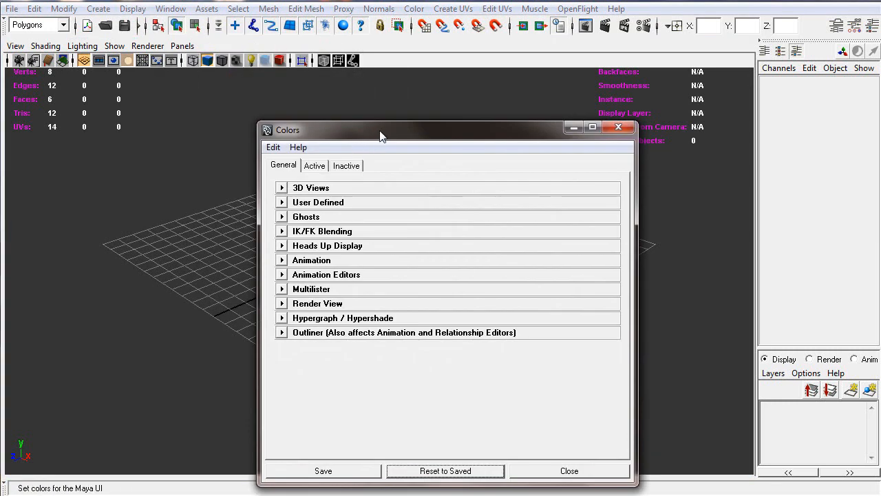
{"action": "left_click_drag", "start_coordinate": [382, 129], "coordinate": [382, 94]}
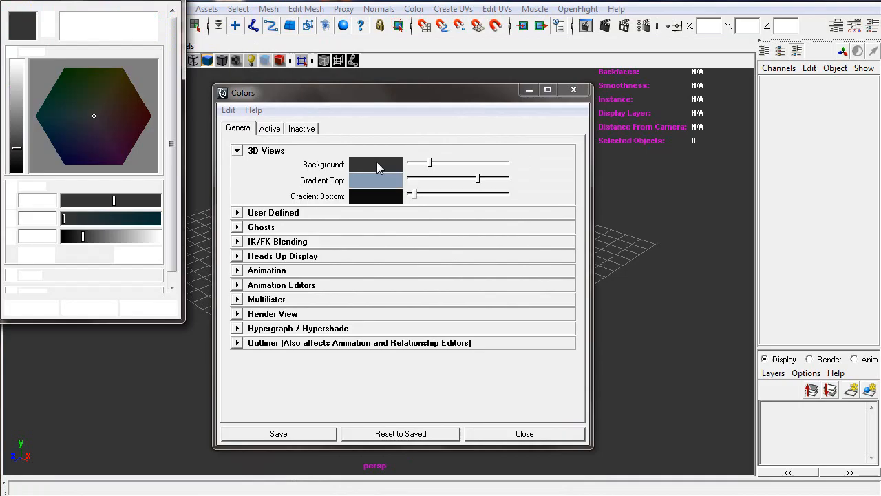
{"action": "left_click", "coordinate": [376, 165]}
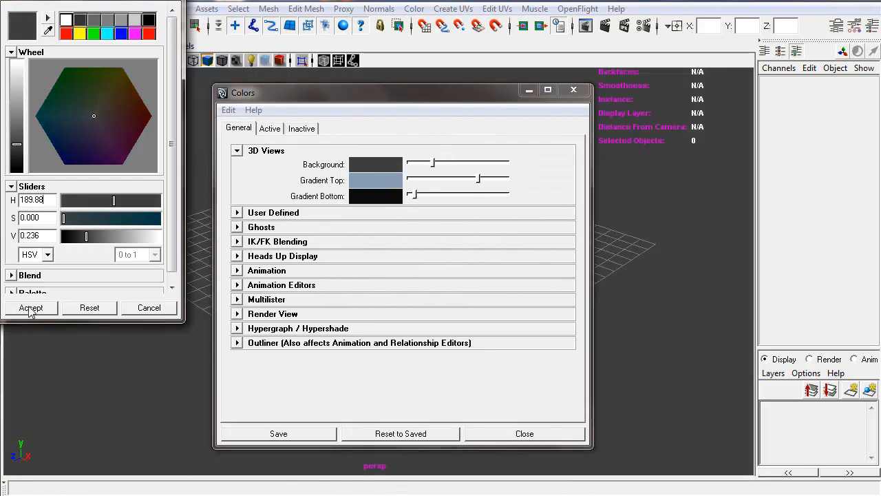
{"action": "left_click", "coordinate": [30, 309]}
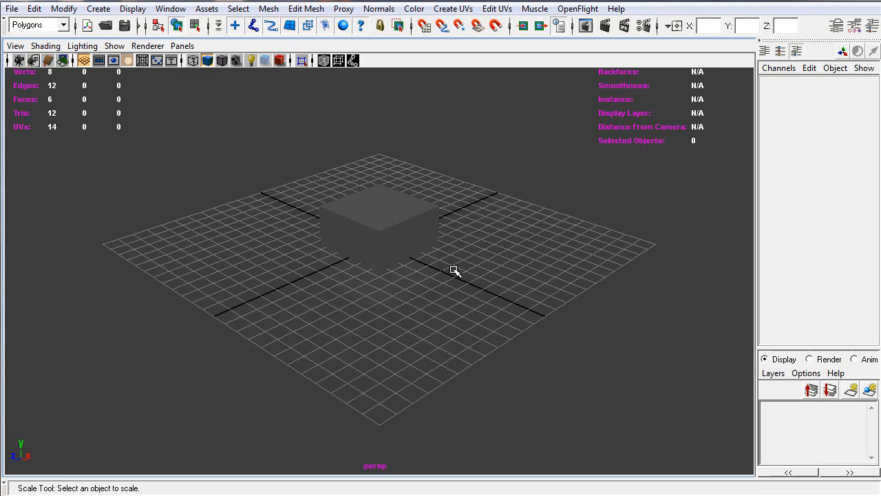
{"action": "mouse_move", "coordinate": [369, 231]}
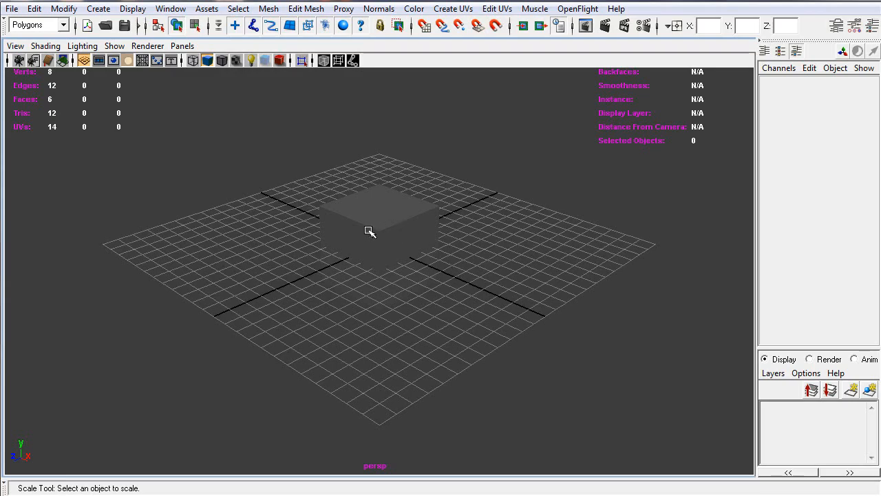
{"action": "left_click", "coordinate": [374, 227]}
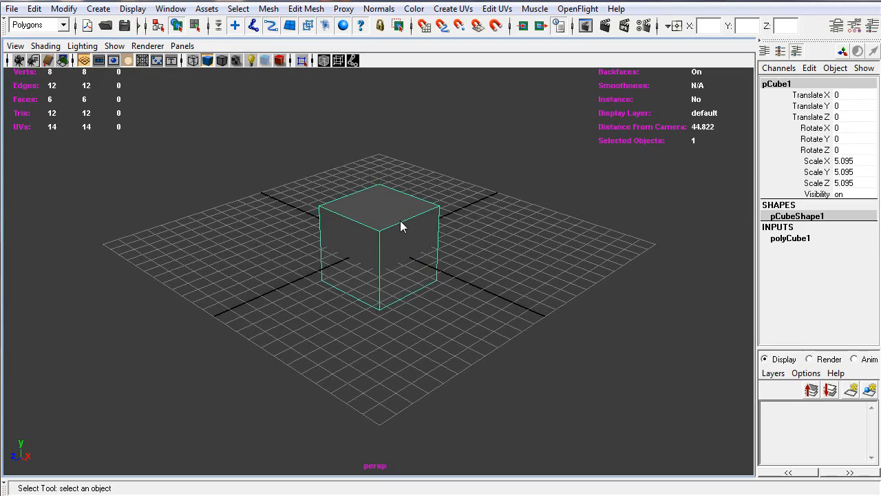
{"action": "right_click", "coordinate": [402, 227]}
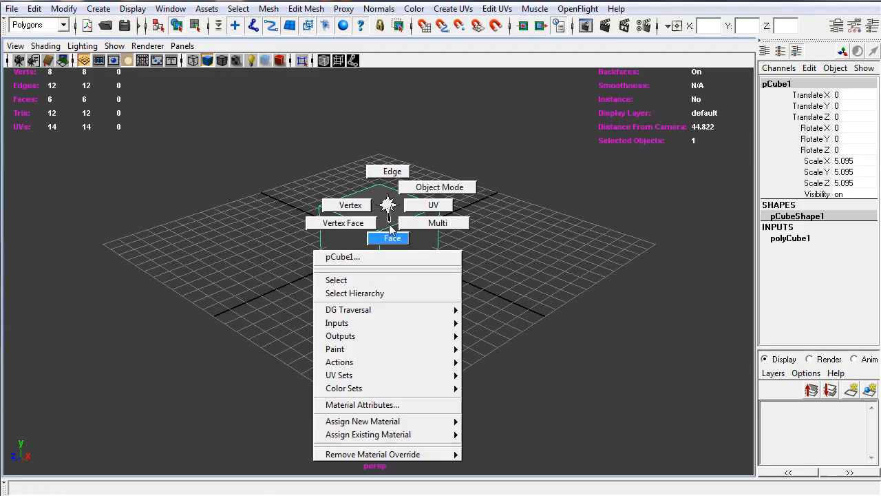
{"action": "left_click", "coordinate": [391, 239]}
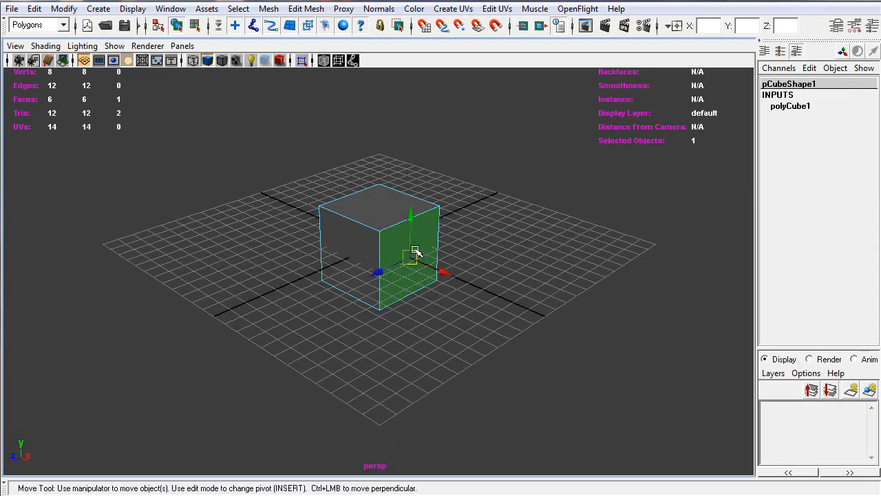
{"action": "right_click", "coordinate": [416, 250]}
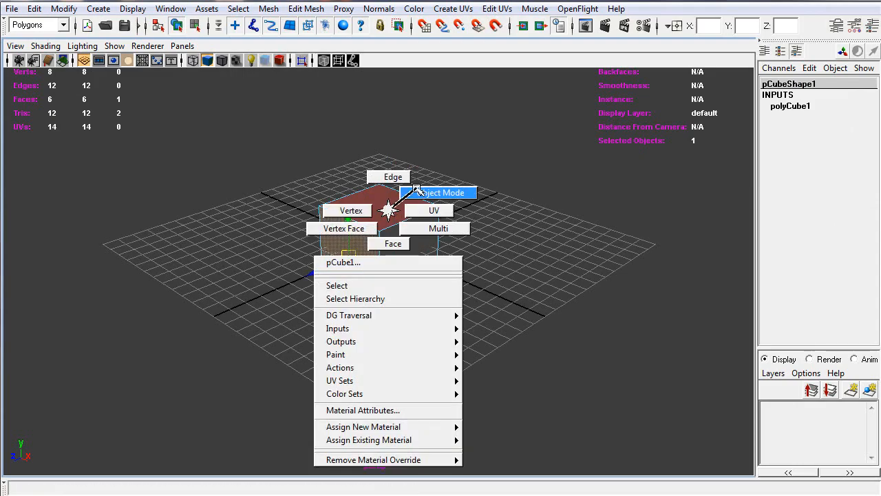
{"action": "left_click", "coordinate": [444, 193]}
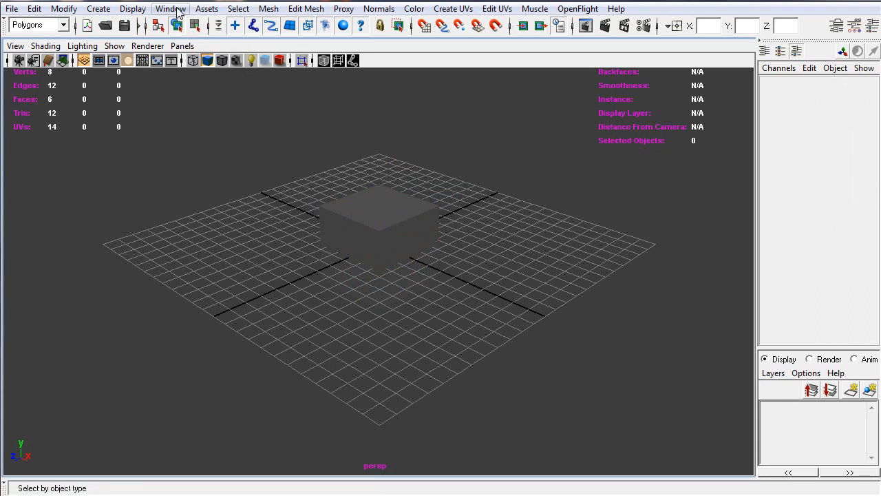
In Preferences > Selection, set Select faces with to Whole face and save
{"action": "left_click", "coordinate": [171, 8]}
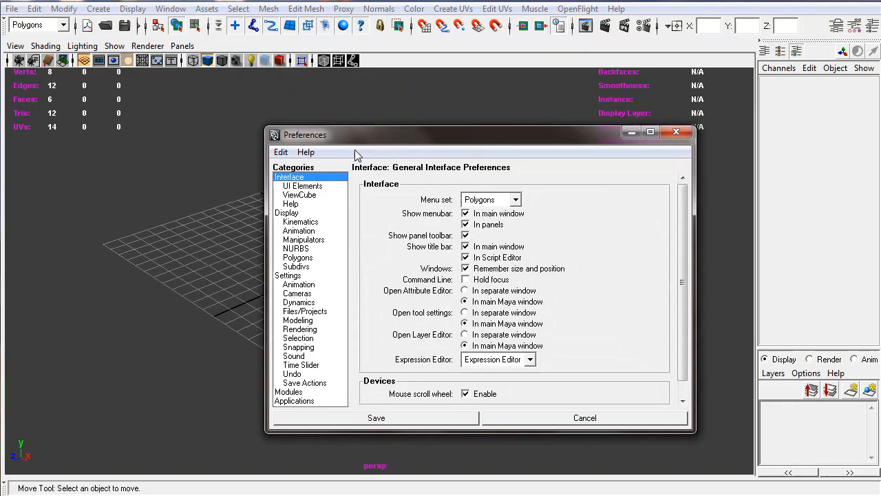
{"action": "left_click", "coordinate": [297, 339]}
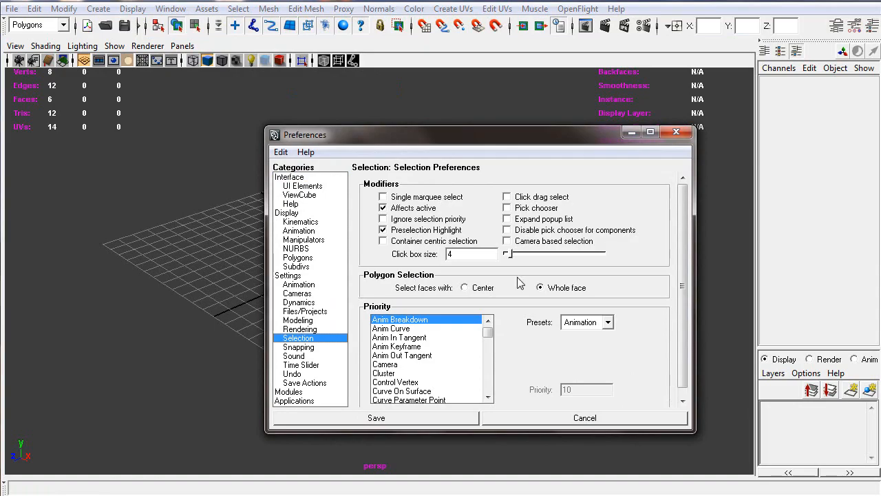
{"action": "left_click", "coordinate": [540, 287]}
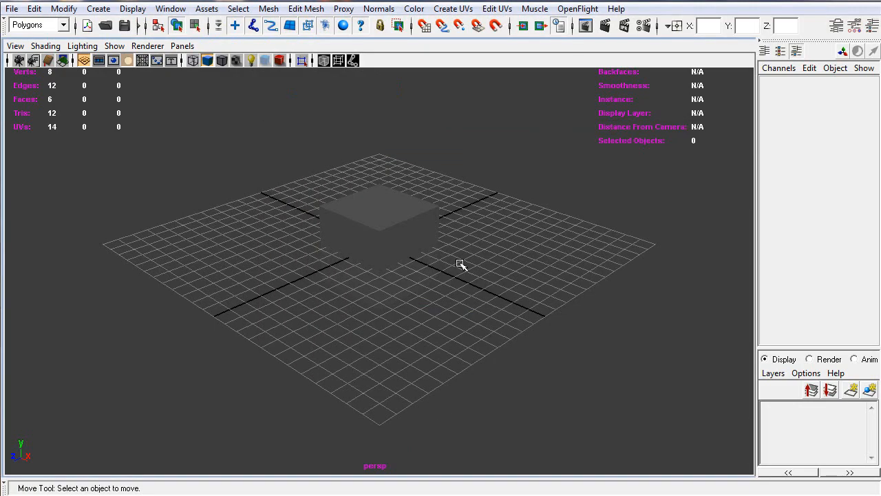
{"action": "mouse_move", "coordinate": [413, 208]}
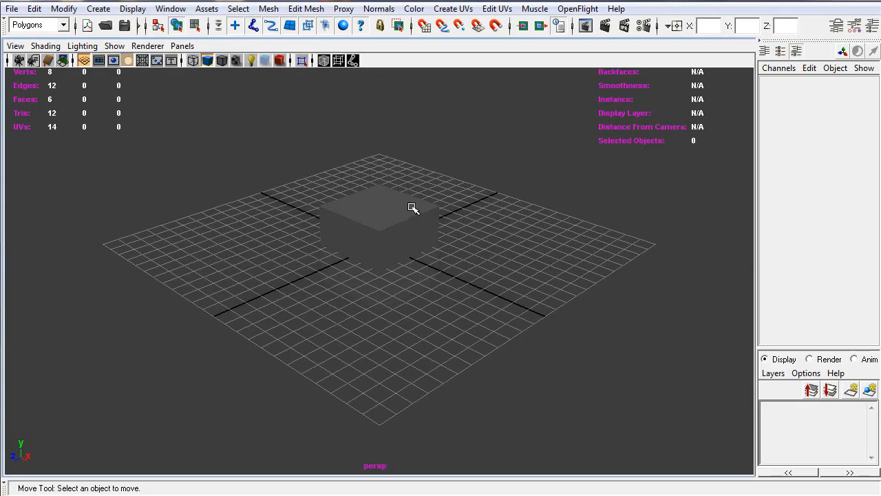
From the hotbox, view the Create Deformers > Lattice options and close them without creating anything
{"action": "key", "text": "space"}
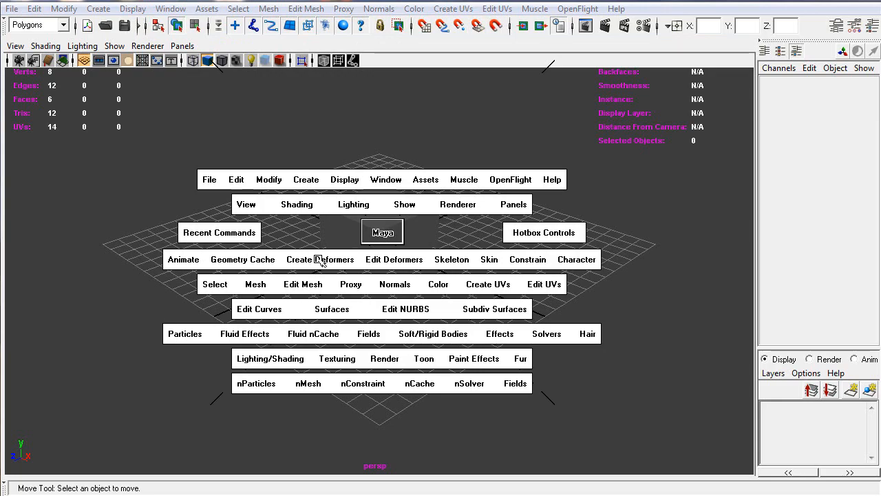
{"action": "left_click", "coordinate": [319, 259]}
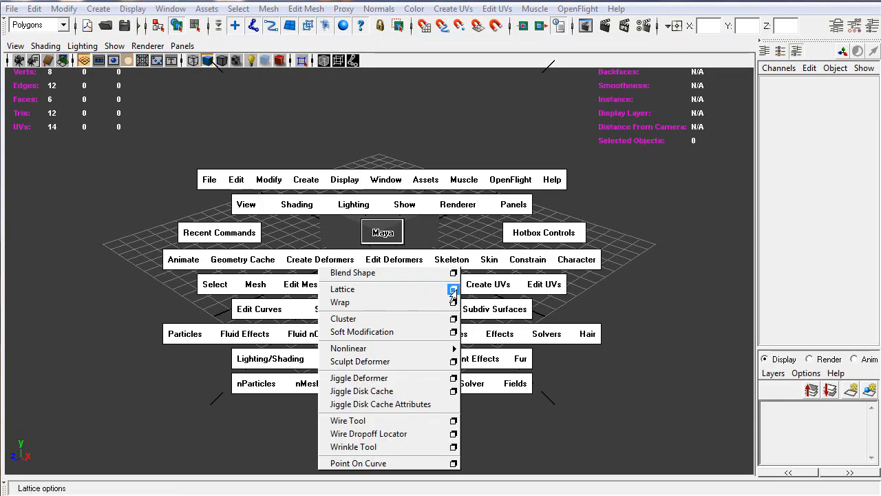
{"action": "left_click", "coordinate": [454, 289]}
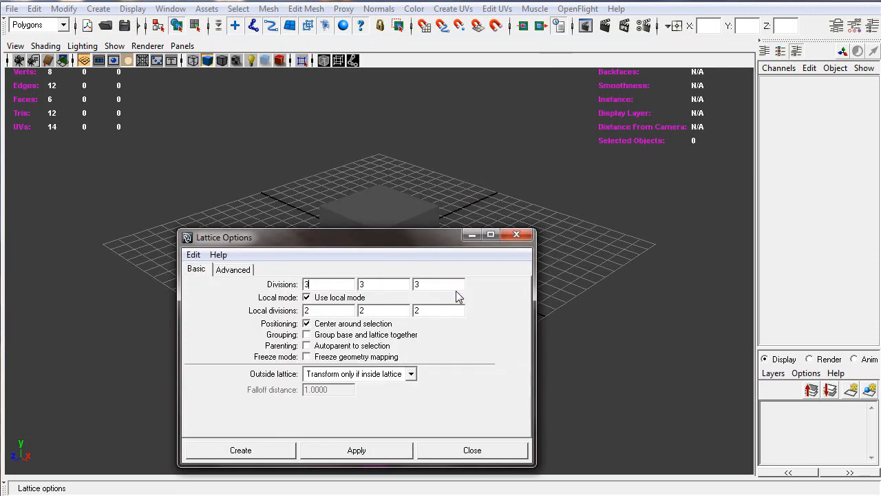
{"action": "left_click_drag", "start_coordinate": [358, 237], "coordinate": [358, 171]}
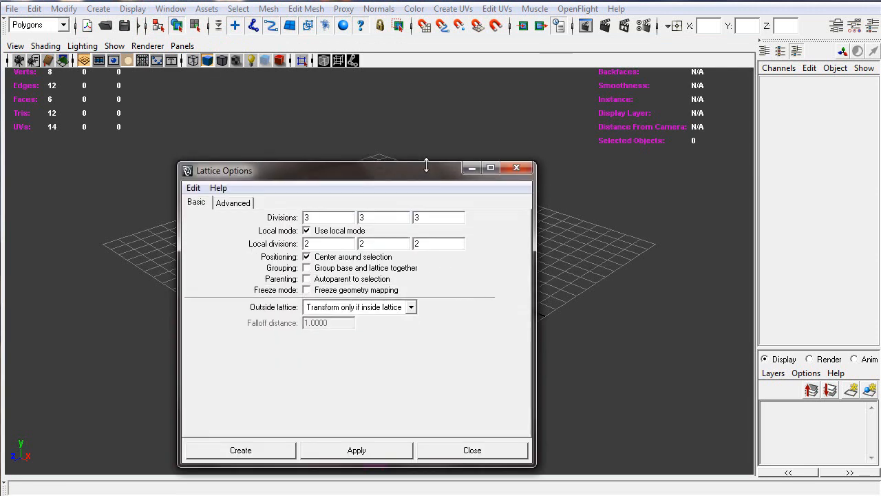
{"action": "left_click_drag", "start_coordinate": [344, 171], "coordinate": [344, 220]}
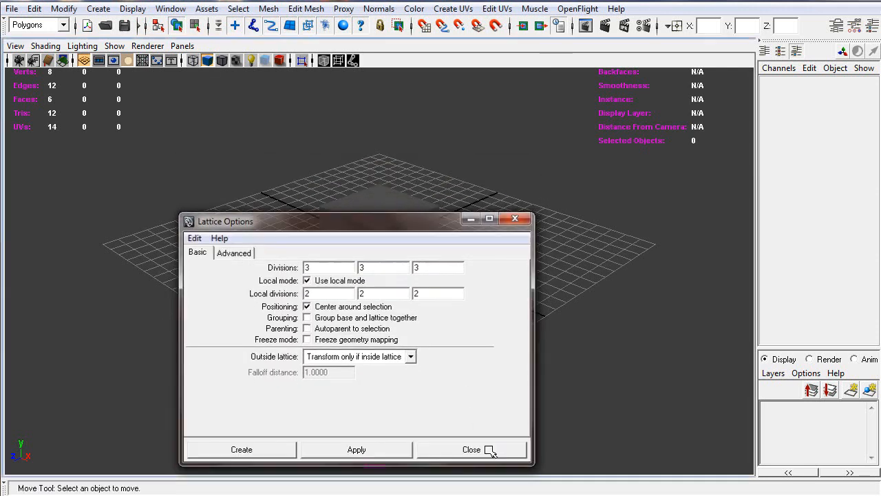
{"action": "left_click", "coordinate": [471, 449]}
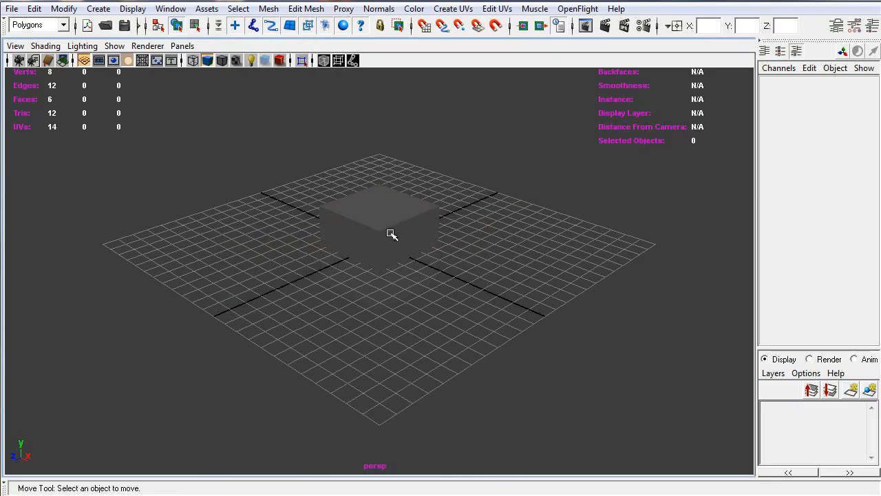
{"action": "mouse_move", "coordinate": [383, 232]}
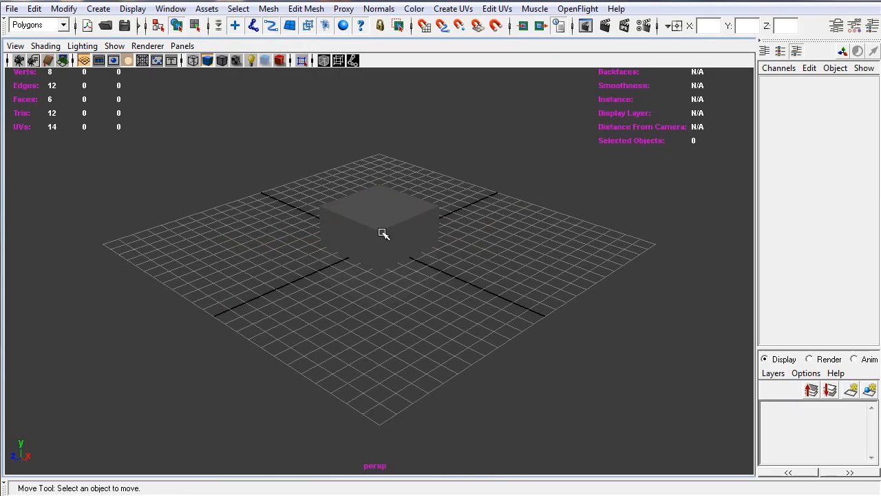
Switch the scene to the four-view top/front/side/perspective layout
{"action": "key", "text": "space"}
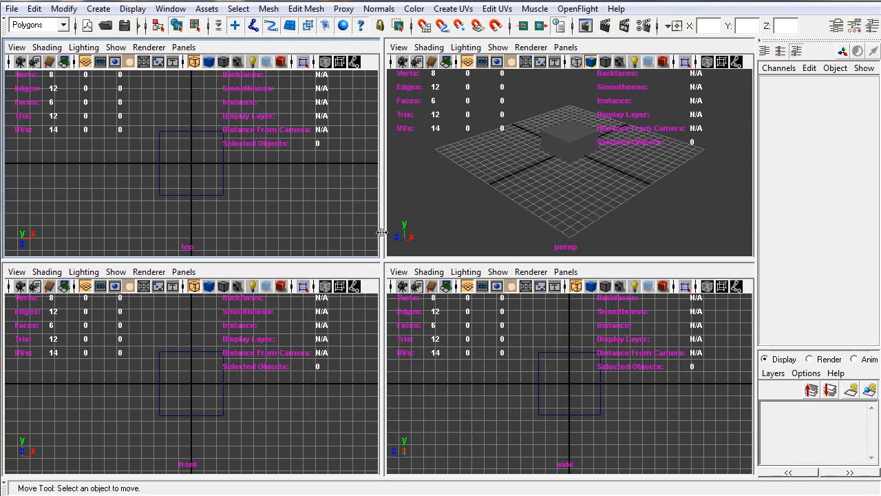